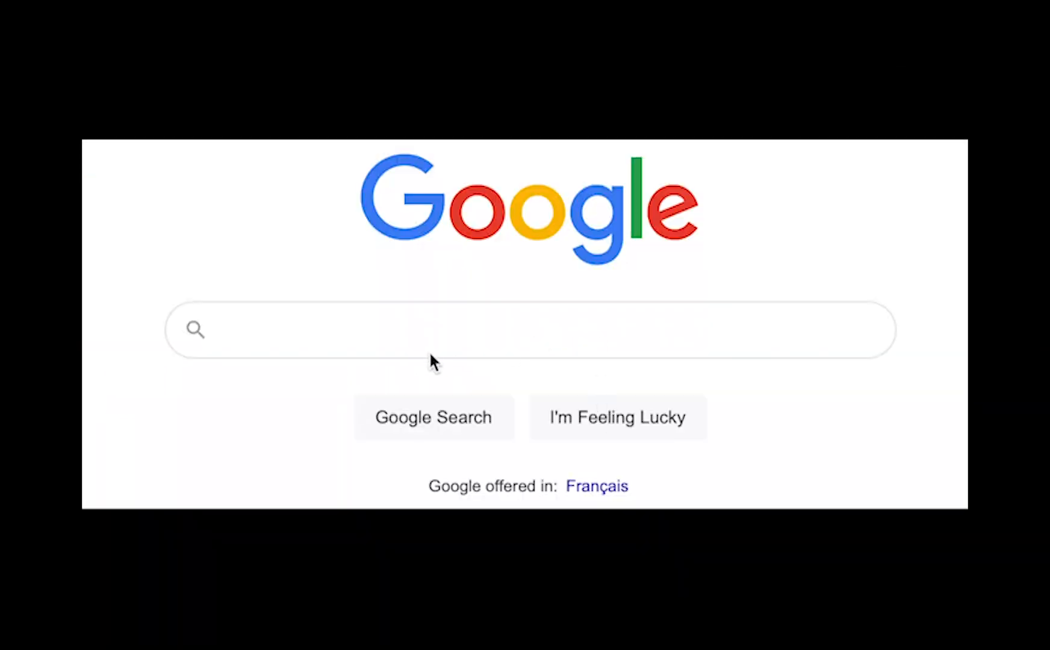
text(W)
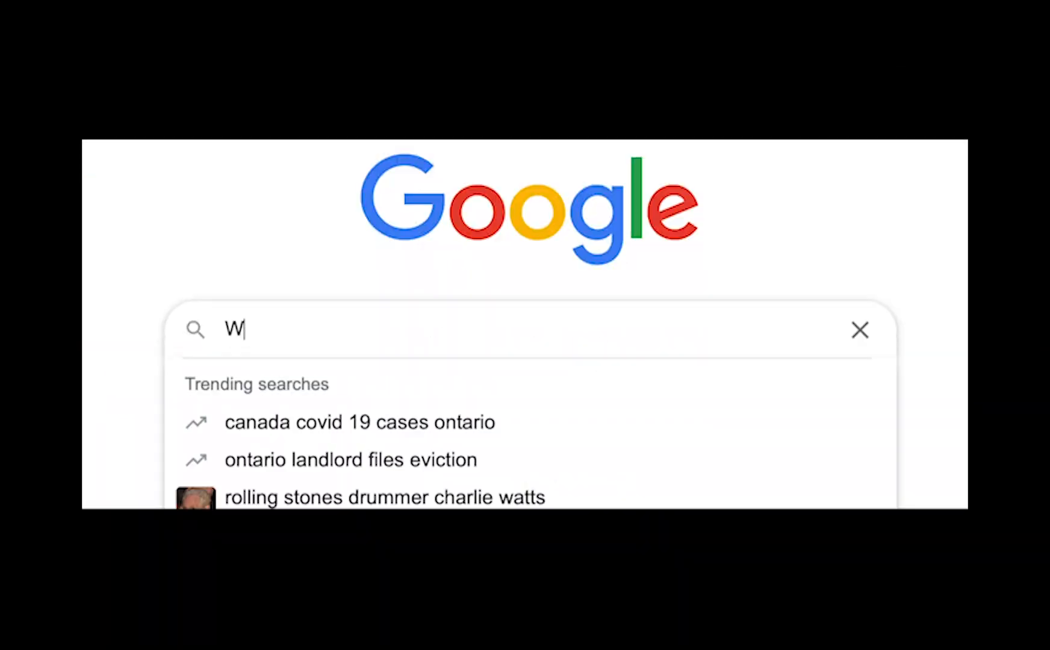
text(hat the)
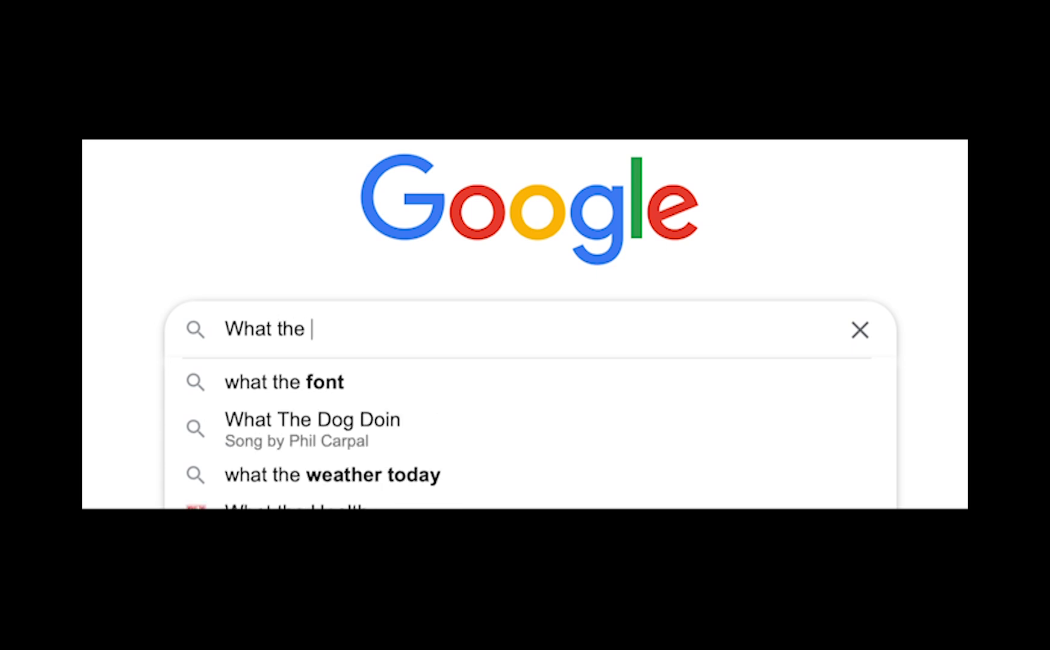
text(heck i)
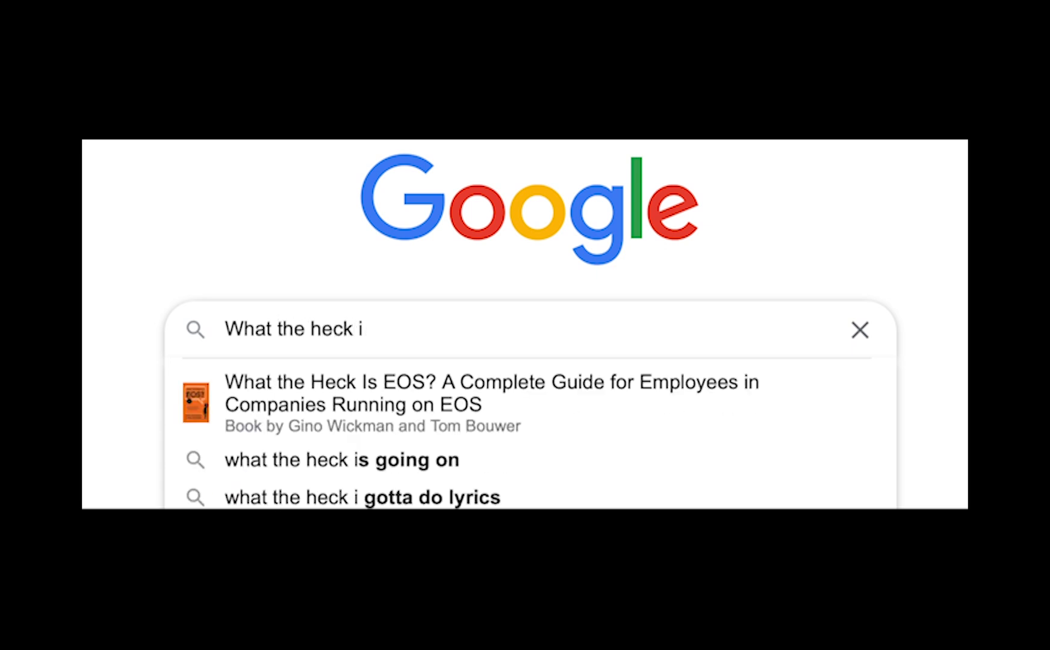